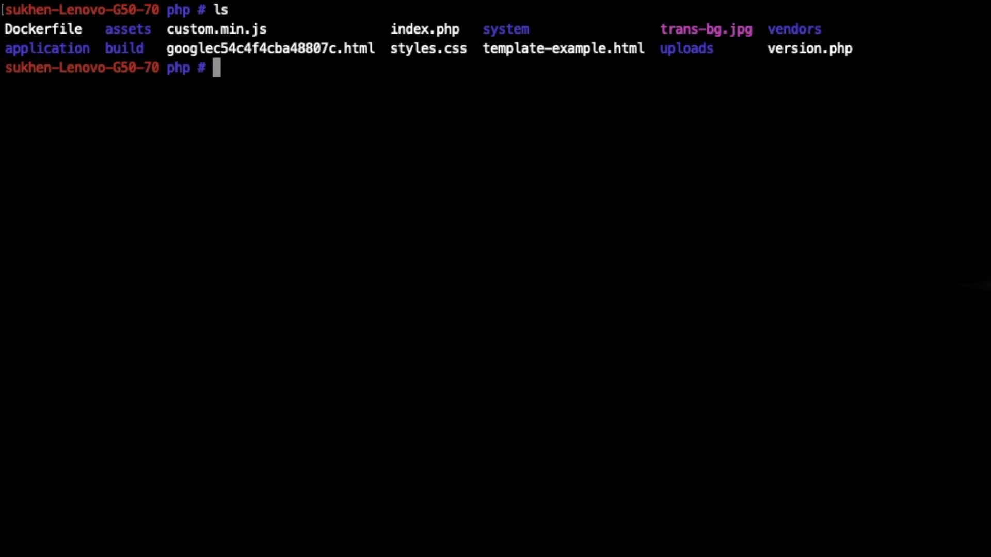
pyautogui.moveTo(461, 141)
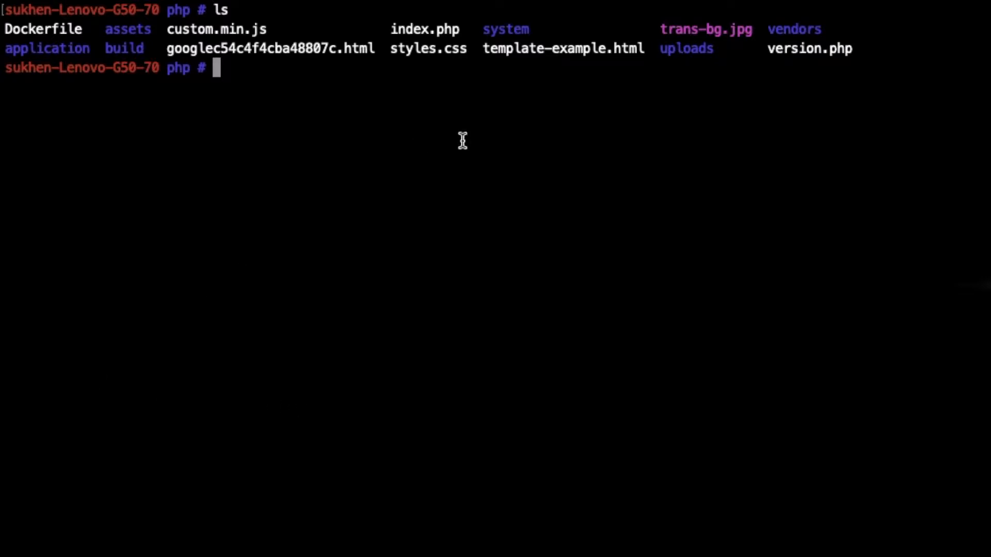
pyautogui.moveTo(468, 60)
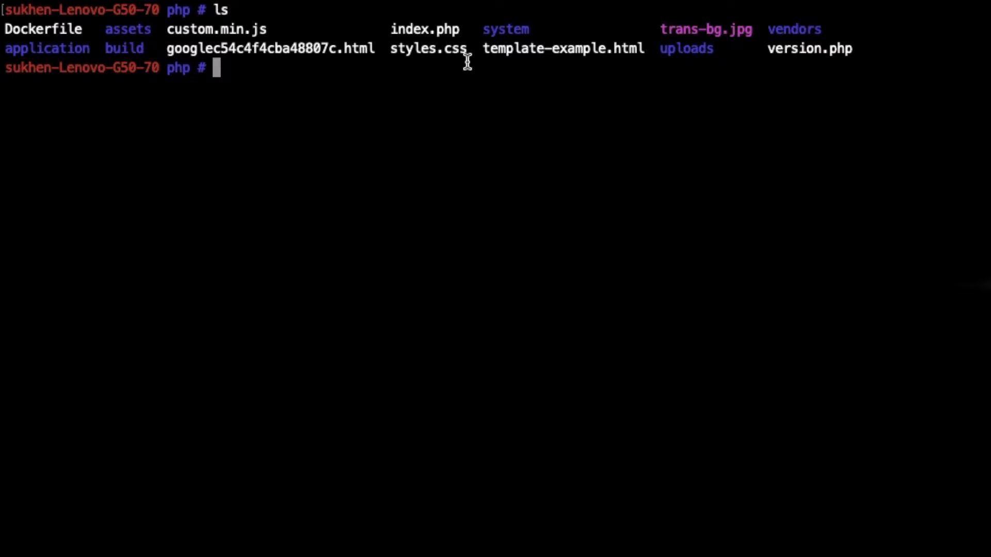
pyautogui.moveTo(499, 108)
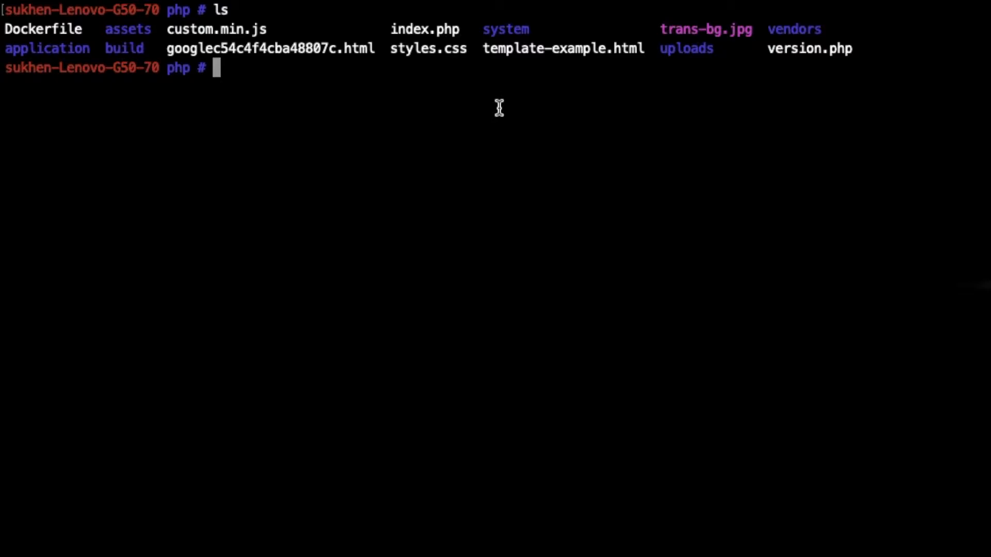
# Open the PHP 5.6 Apache Dockerfile in vim with 'vim Dockerfile'.
pyautogui.write('vim')
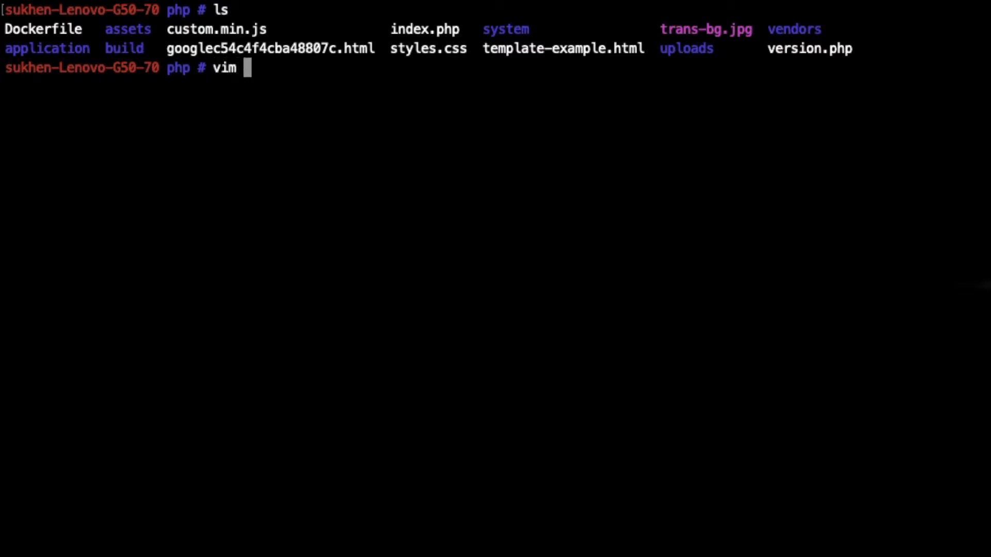
pyautogui.write('Dock')
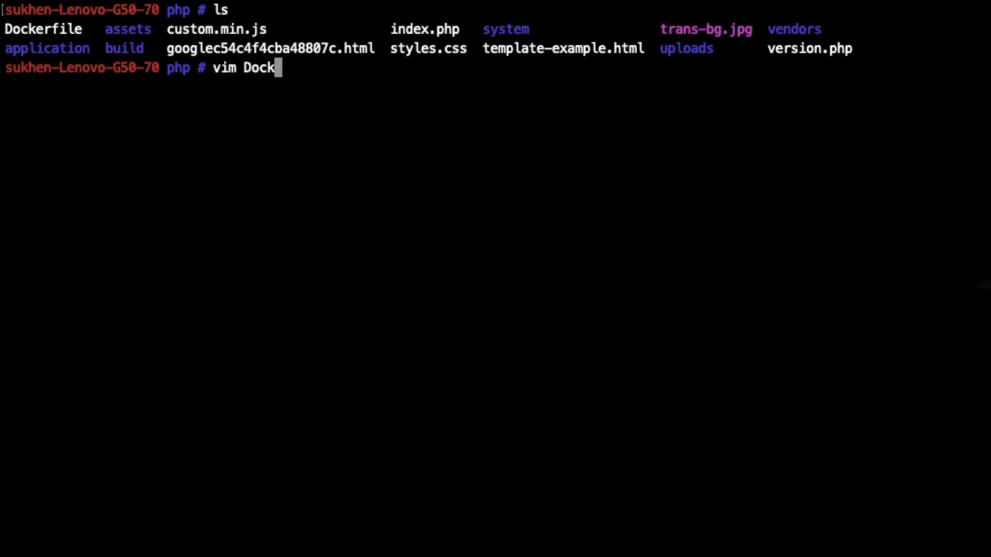
pyautogui.write('er')
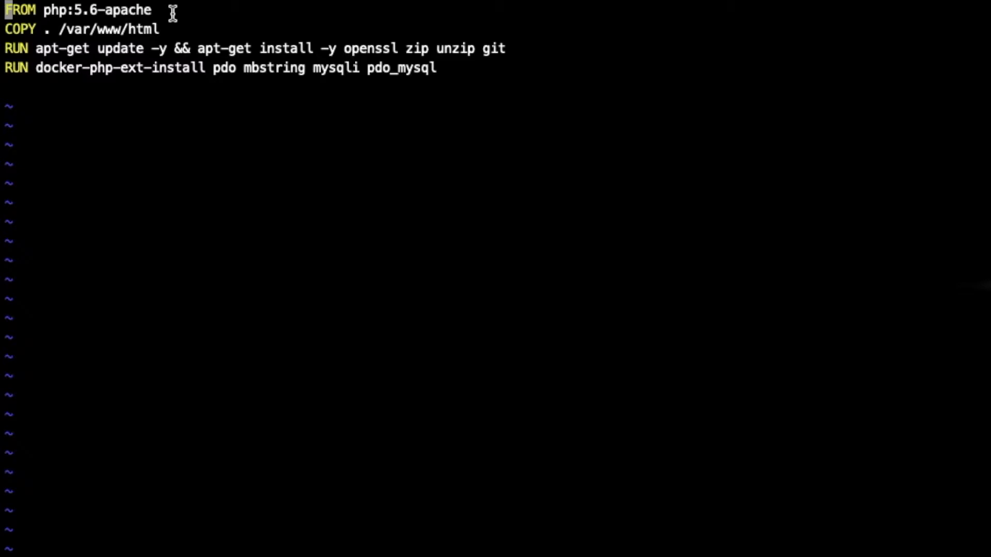
pyautogui.moveTo(57, 34)
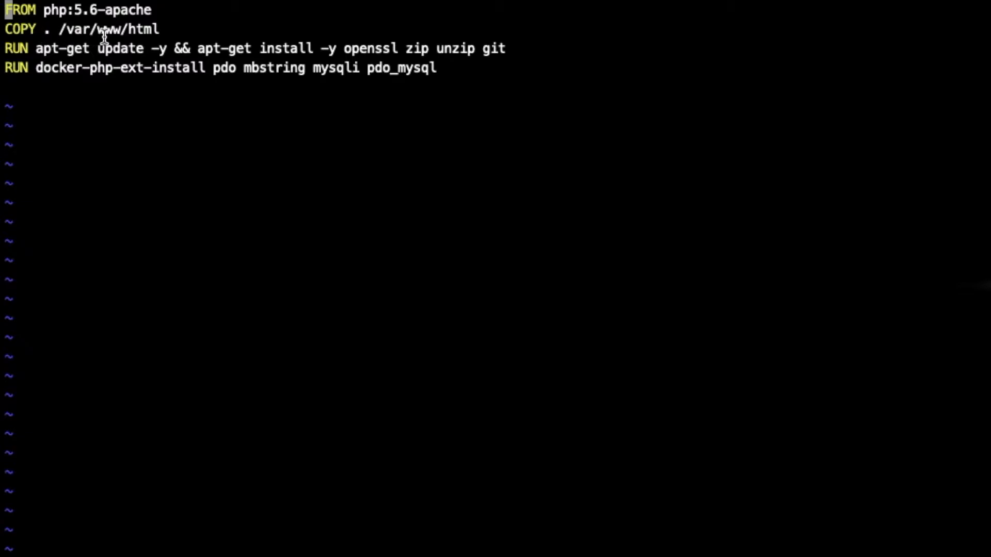
pyautogui.moveTo(63, 29)
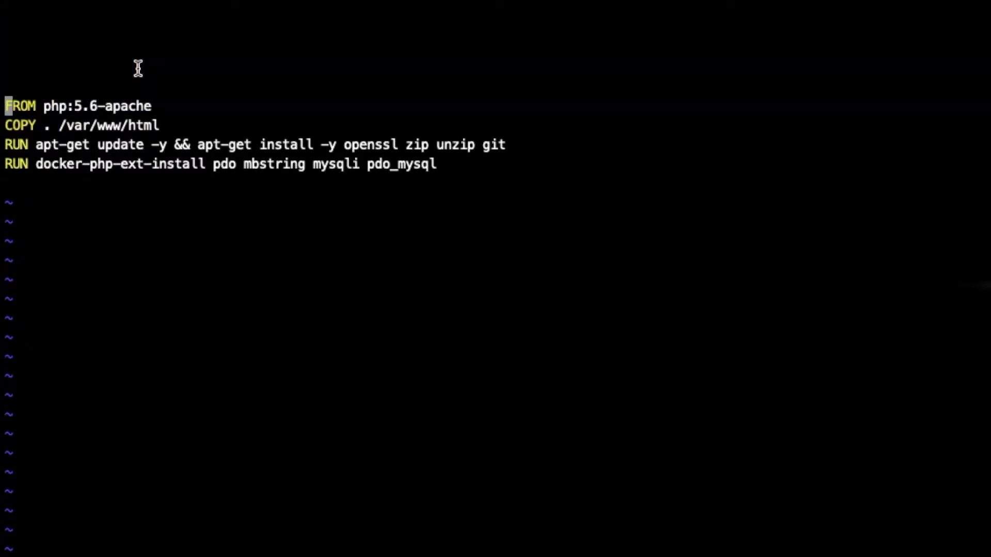
pyautogui.moveTo(229, 136)
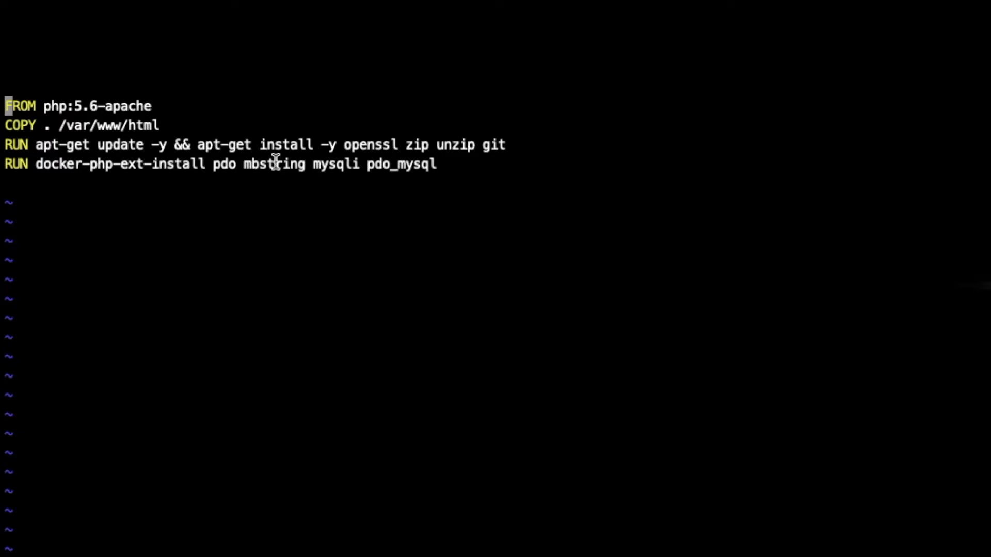
pyautogui.moveTo(422, 158)
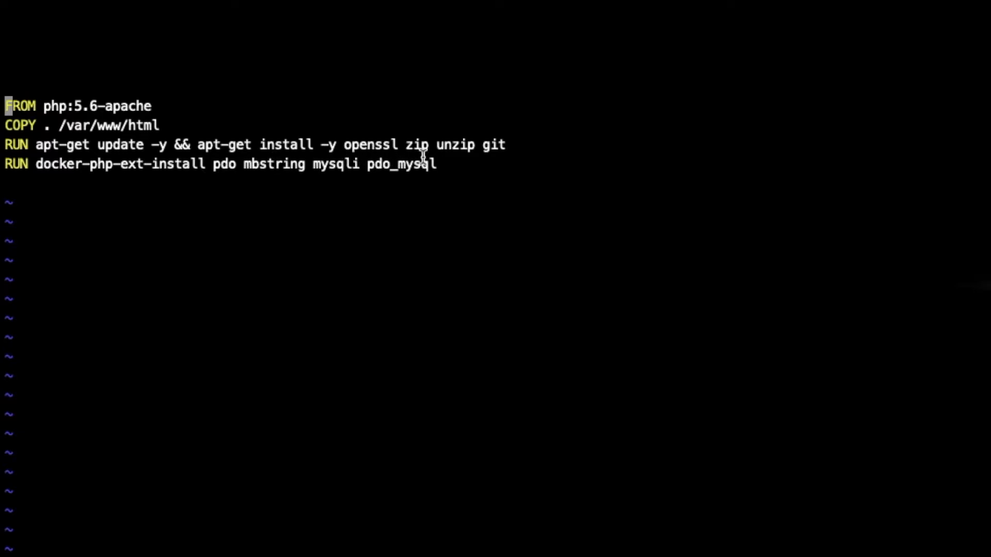
pyautogui.moveTo(523, 157)
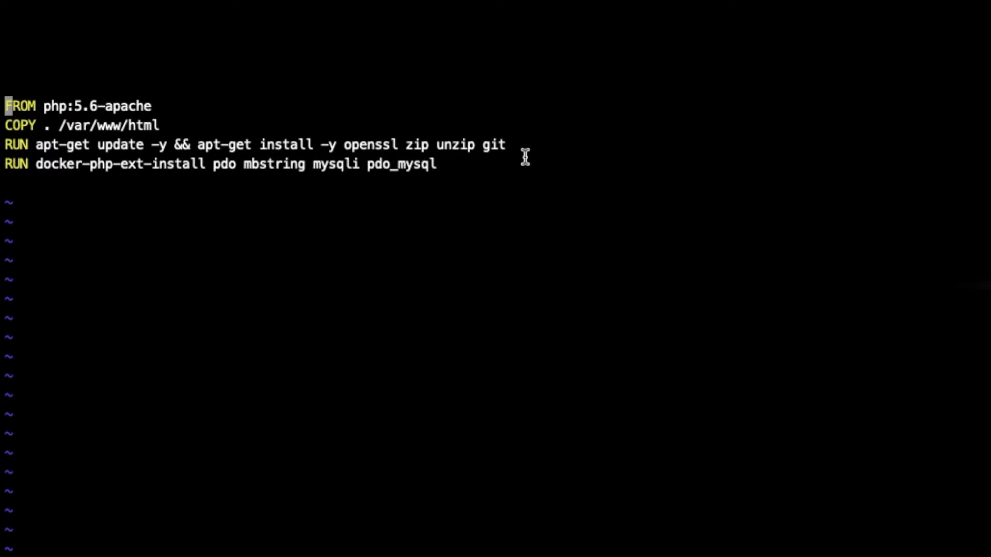
pyautogui.moveTo(491, 165)
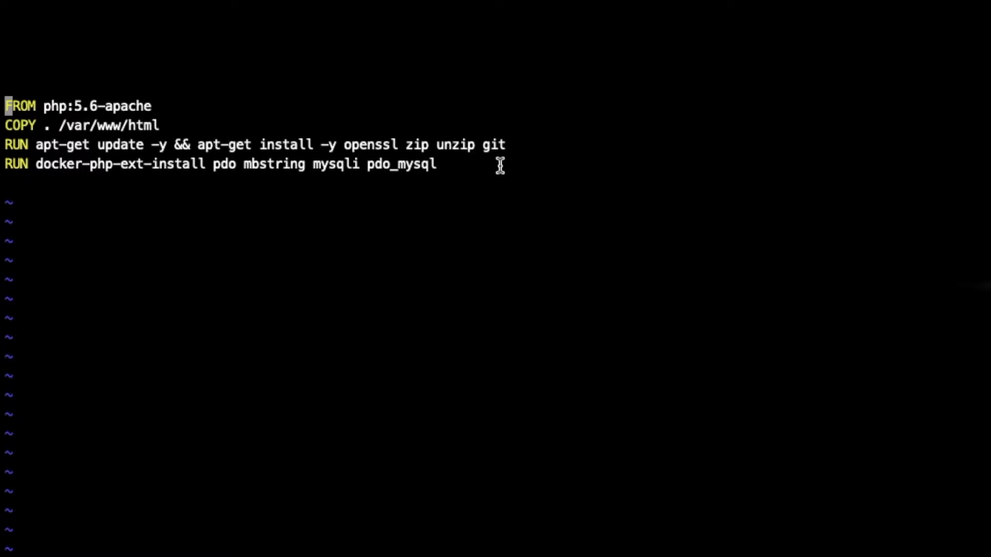
pyautogui.moveTo(37, 181)
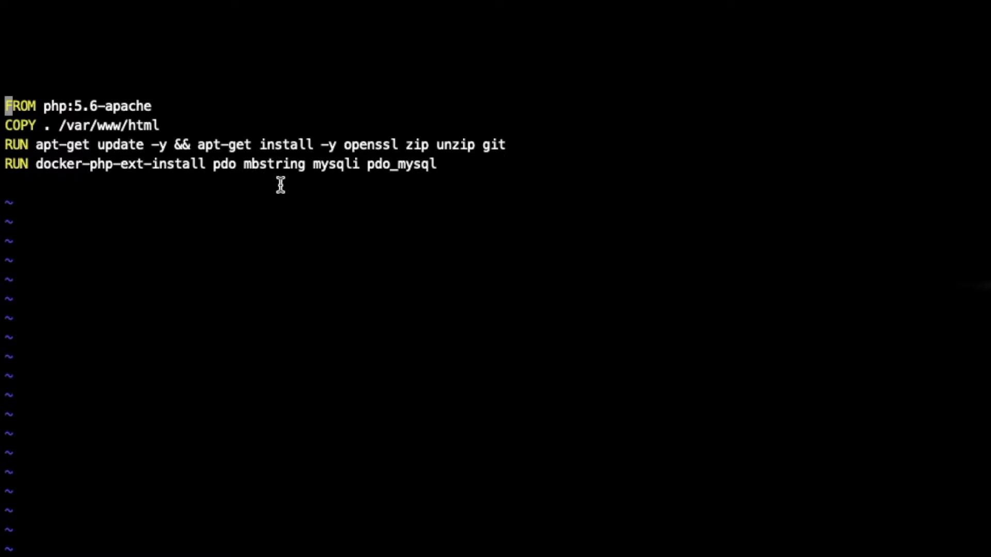
pyautogui.moveTo(372, 188)
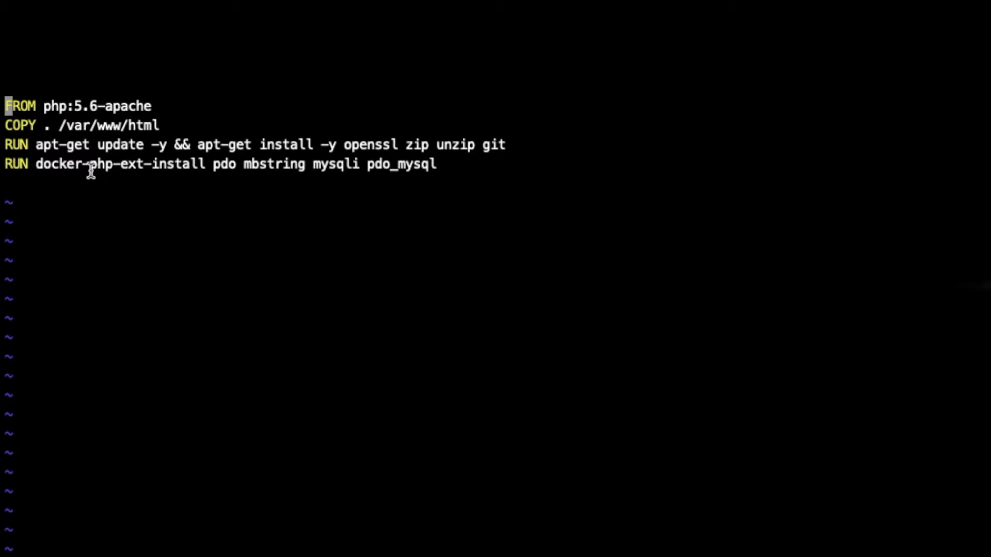
pyautogui.moveTo(308, 186)
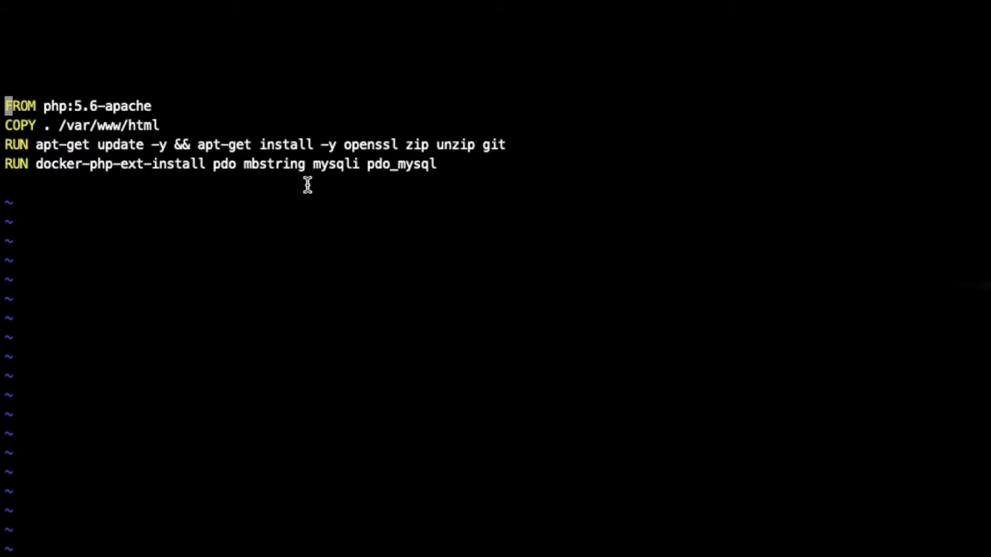
pyautogui.moveTo(419, 186)
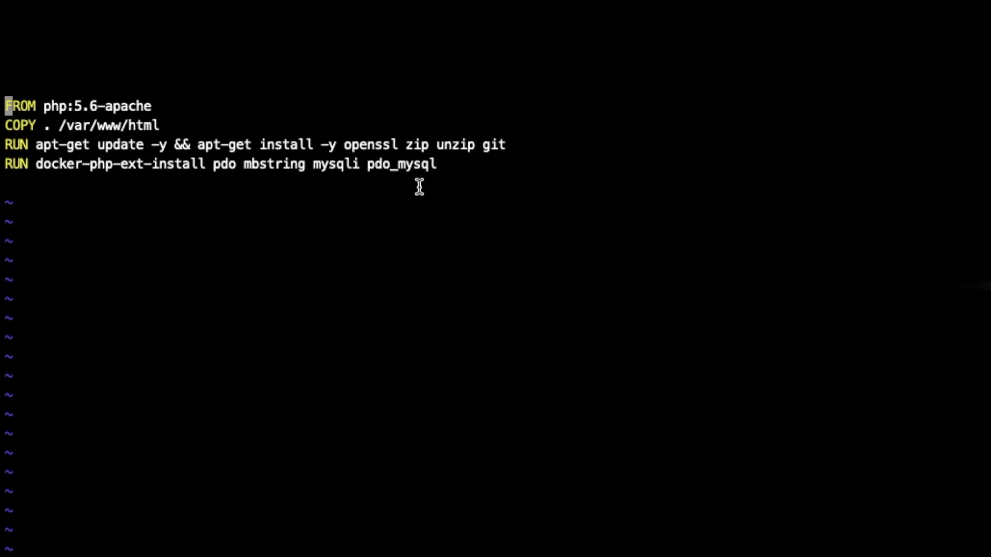
pyautogui.moveTo(607, 205)
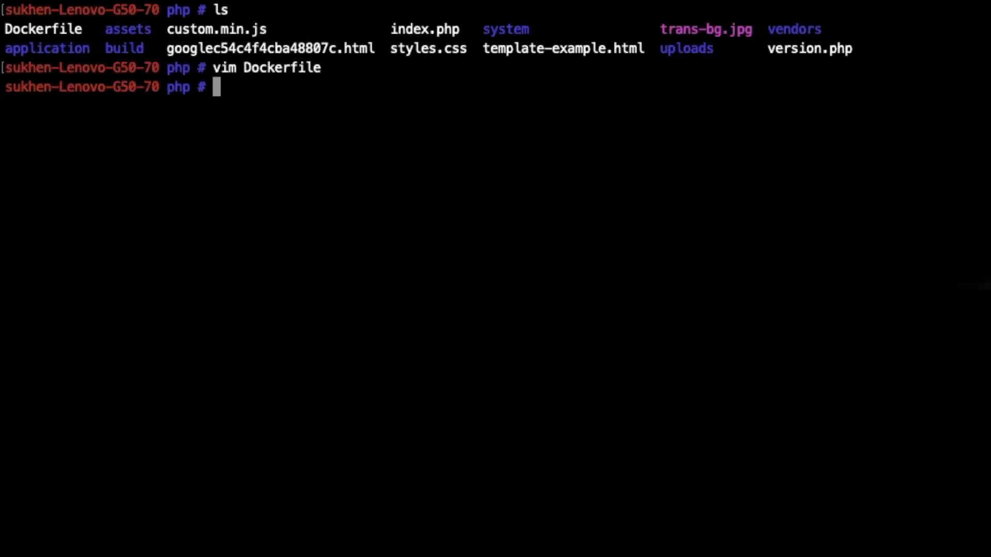
# Enter 'docker build -t php.1 .' to build the image from the current folder.
pyautogui.write('docker build')
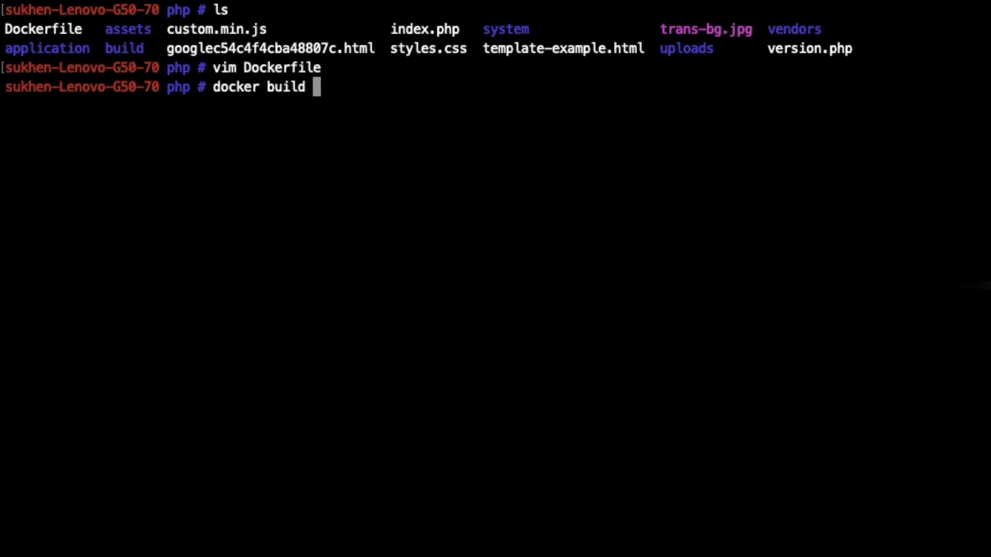
pyautogui.write('-t')
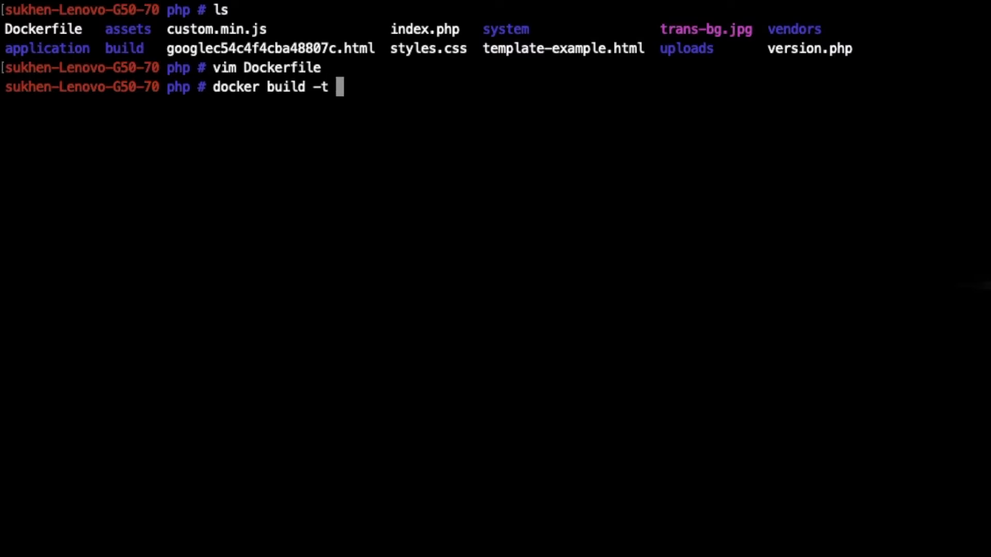
pyautogui.write('ph')
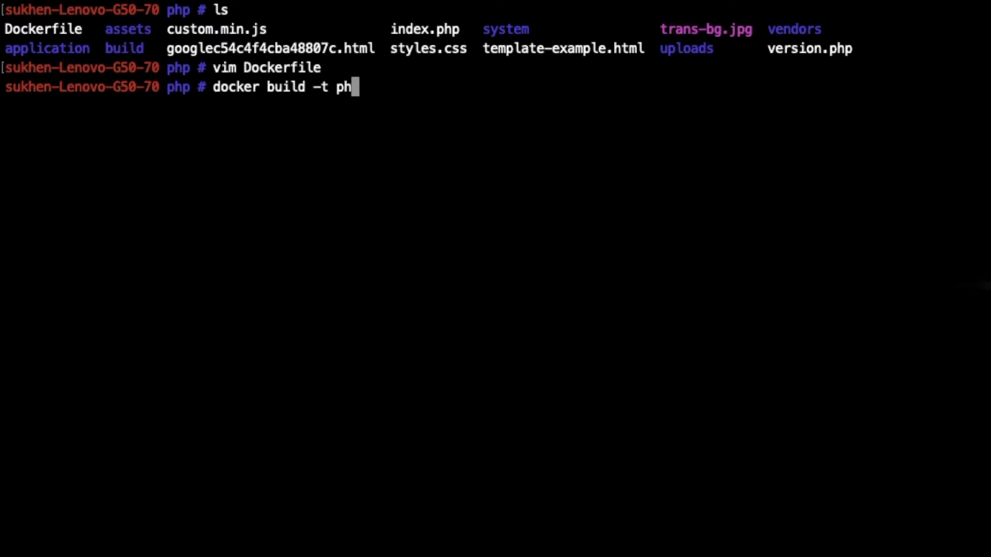
pyautogui.write('.')
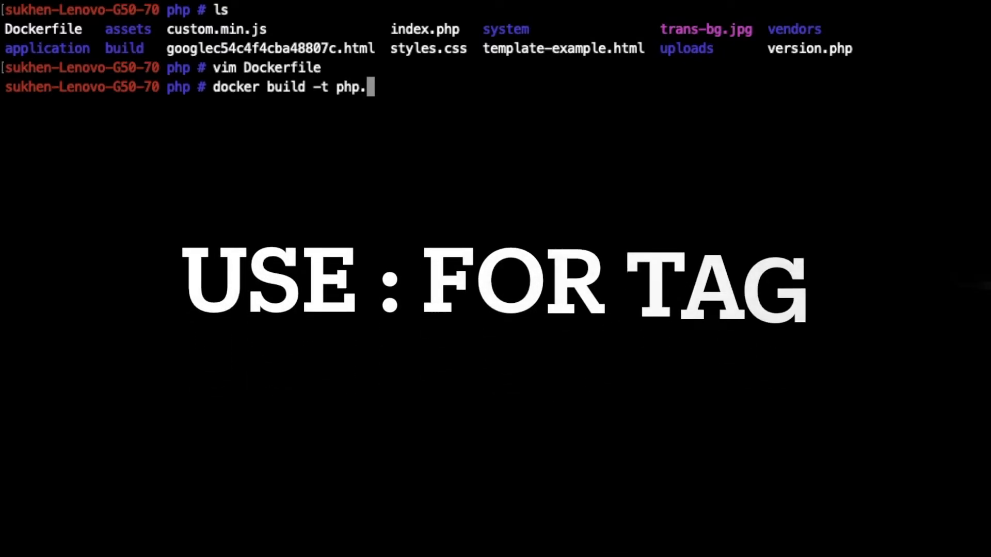
pyautogui.write('1')
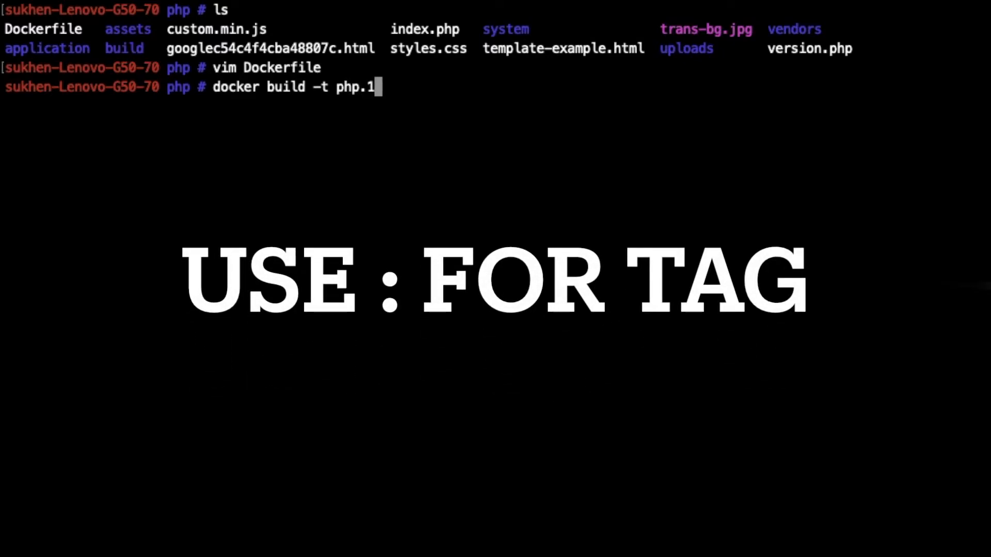
pyautogui.write('.')
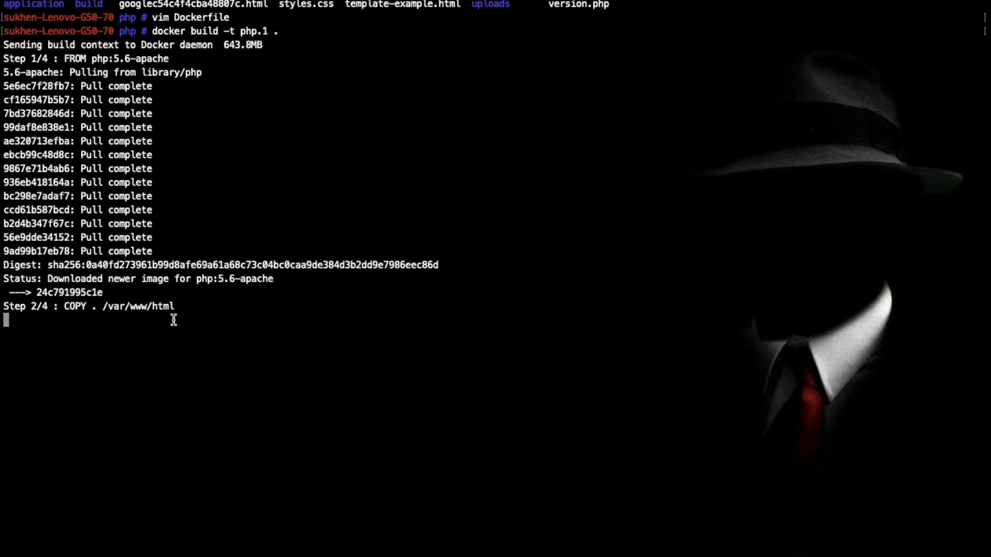
pyautogui.moveTo(270, 328)
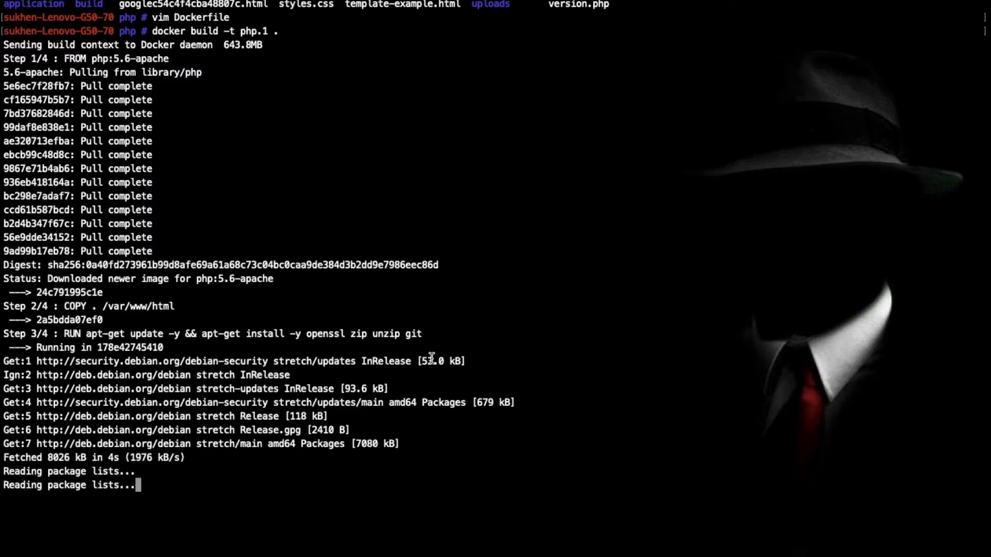
# Scroll through the build output until 'Successfully tagged php.1:latest' appears.
pyautogui.scroll(-3)
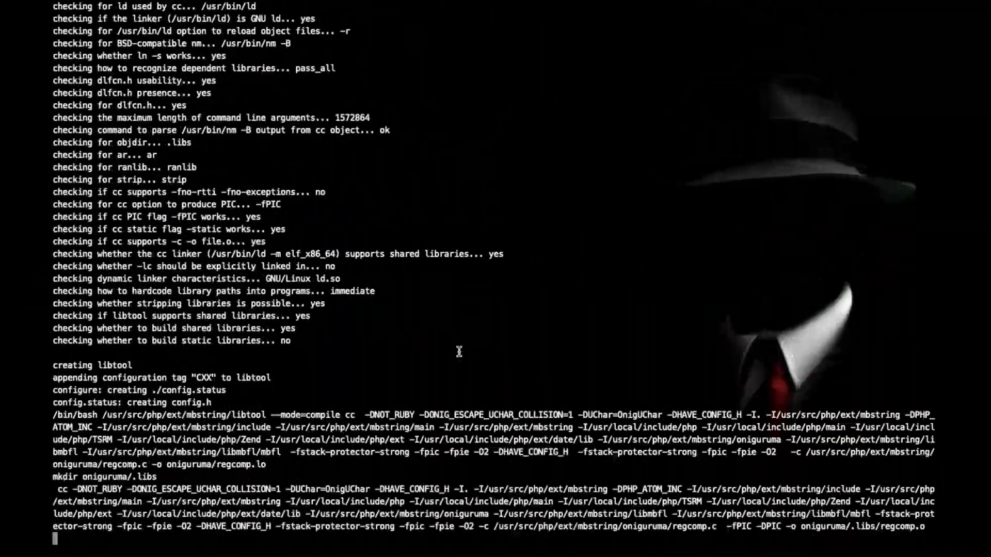
pyautogui.scroll(-3)
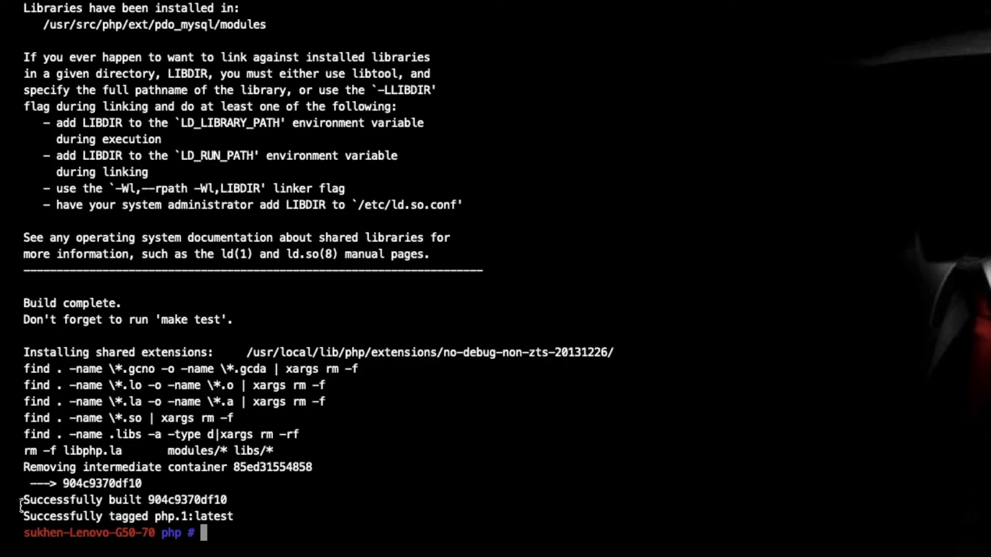
# Run 'docker images' and check php.1:latest (1.04GB) beside php:5.6-apache.
pyautogui.moveTo(114, 517); pyautogui.dragTo(234, 516)
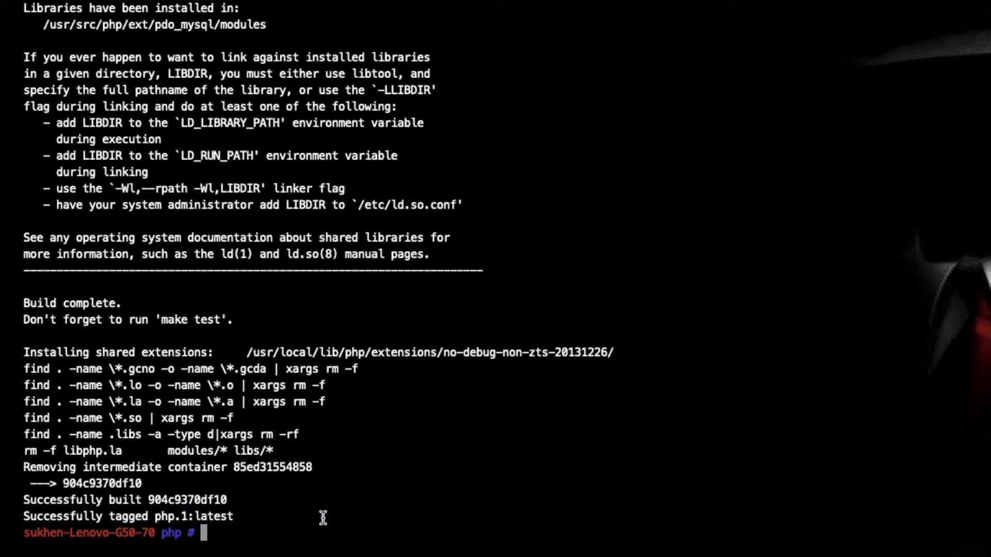
pyautogui.write('docker images')
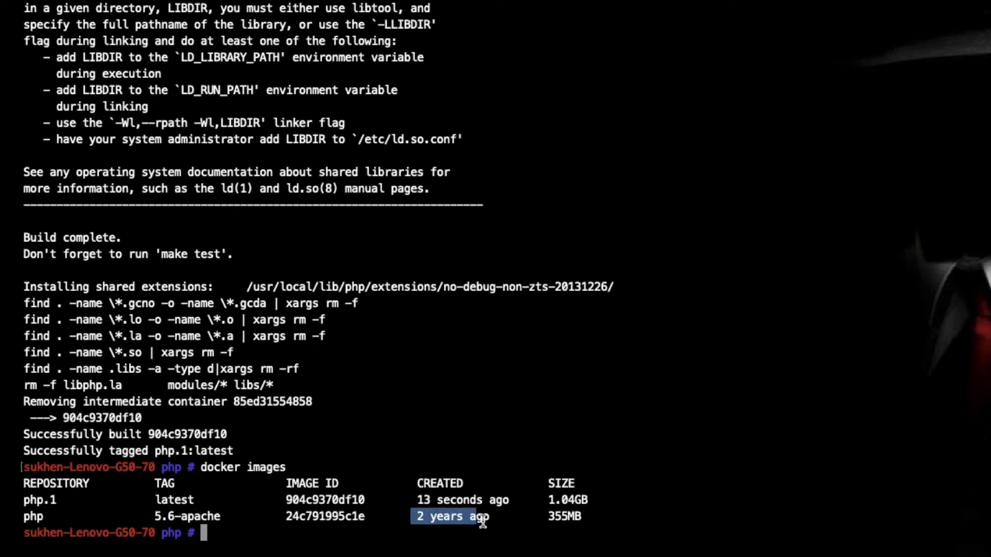
pyautogui.moveTo(85, 494)
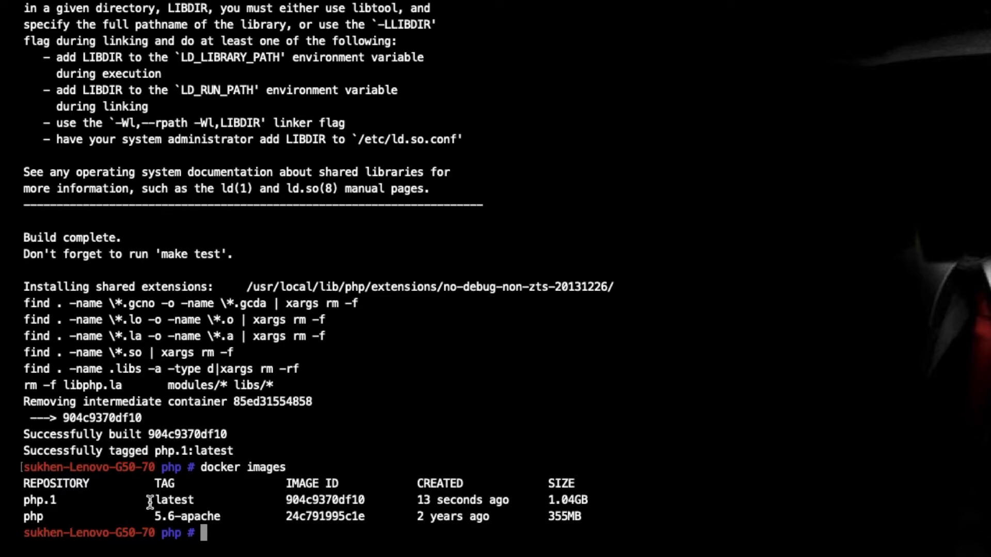
pyautogui.doubleClick(171, 500)
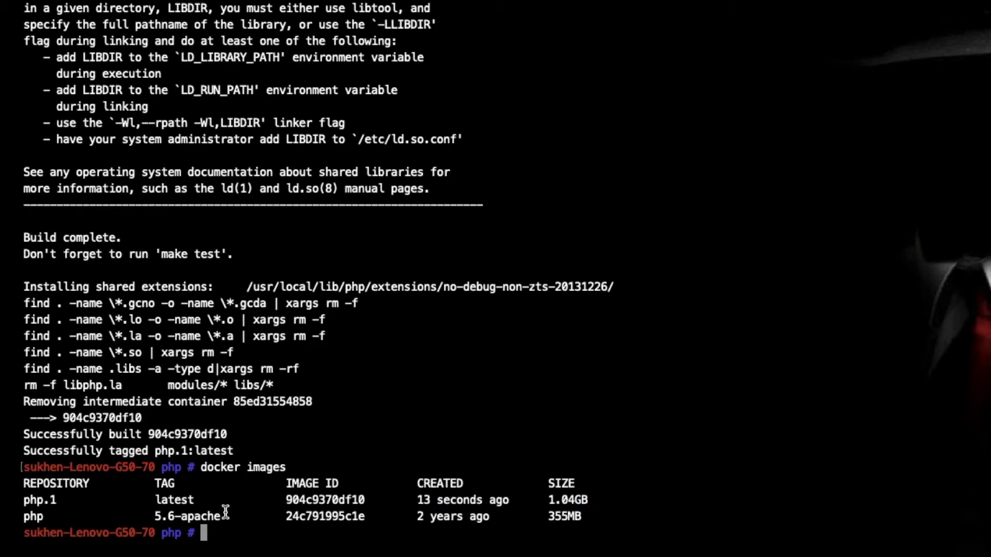
pyautogui.moveTo(389, 532)
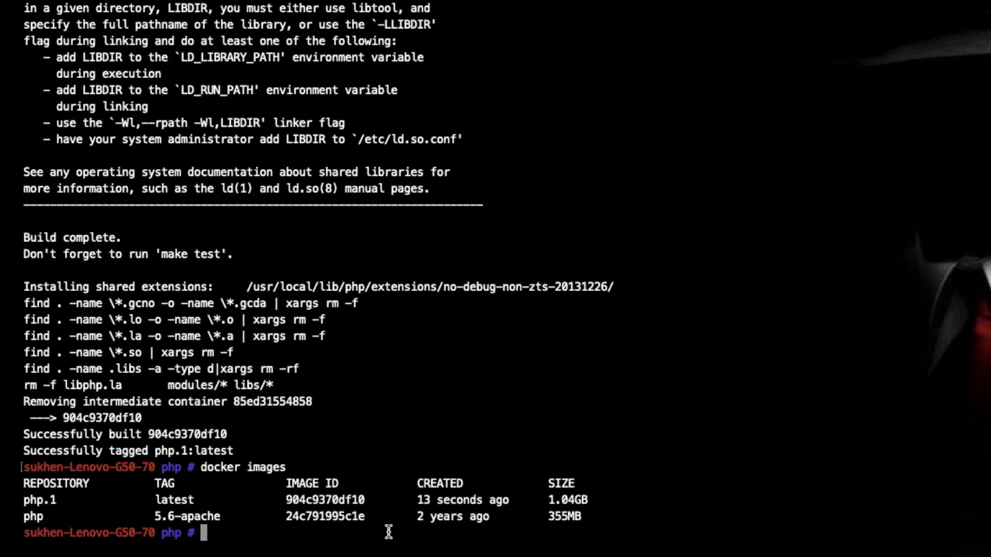
pyautogui.moveTo(111, 528)
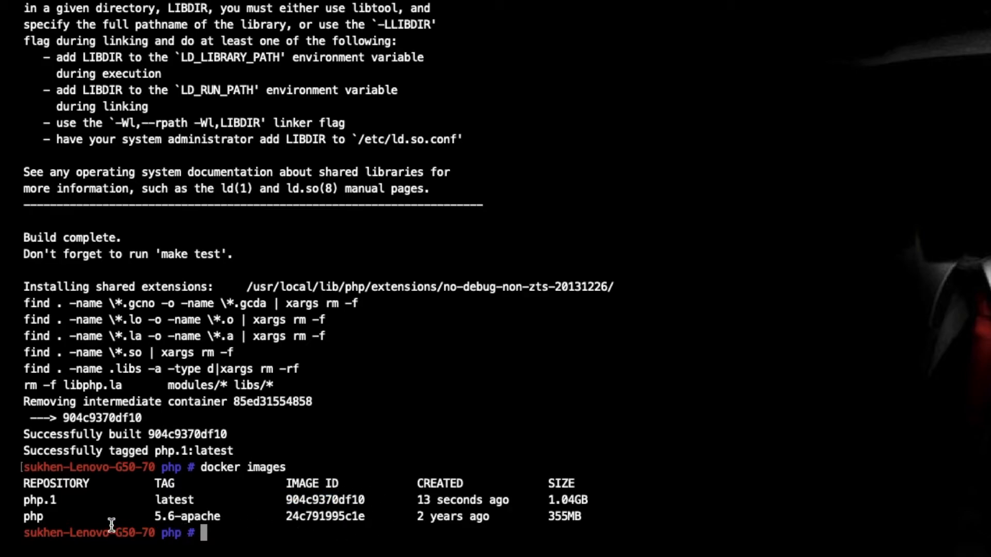
pyautogui.moveTo(196, 515)
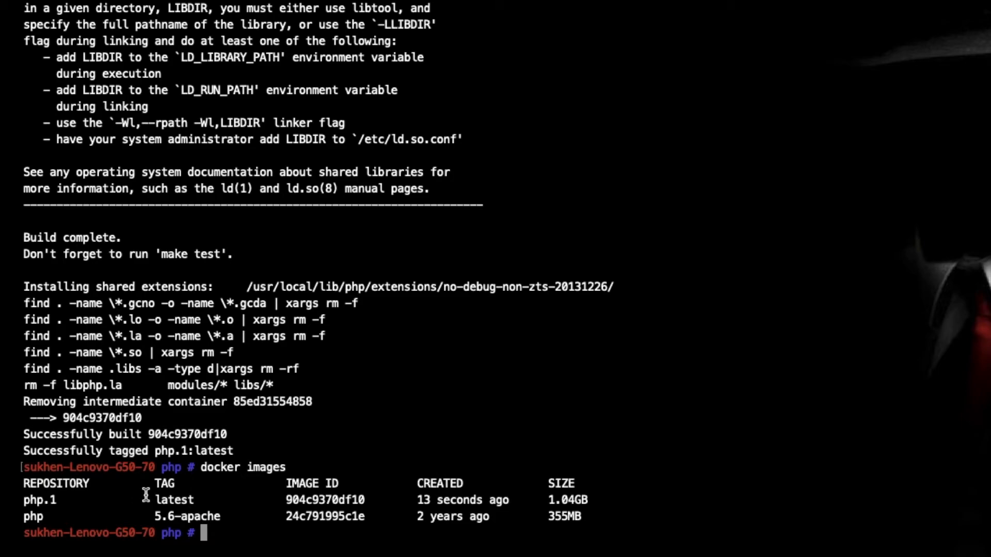
pyautogui.doubleClick(199, 516)
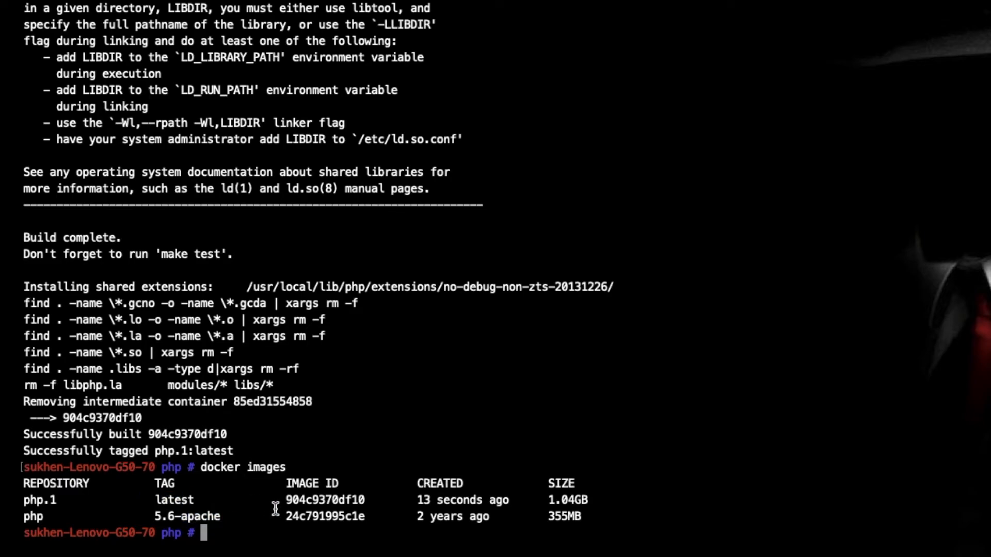
pyautogui.write('docker run -')
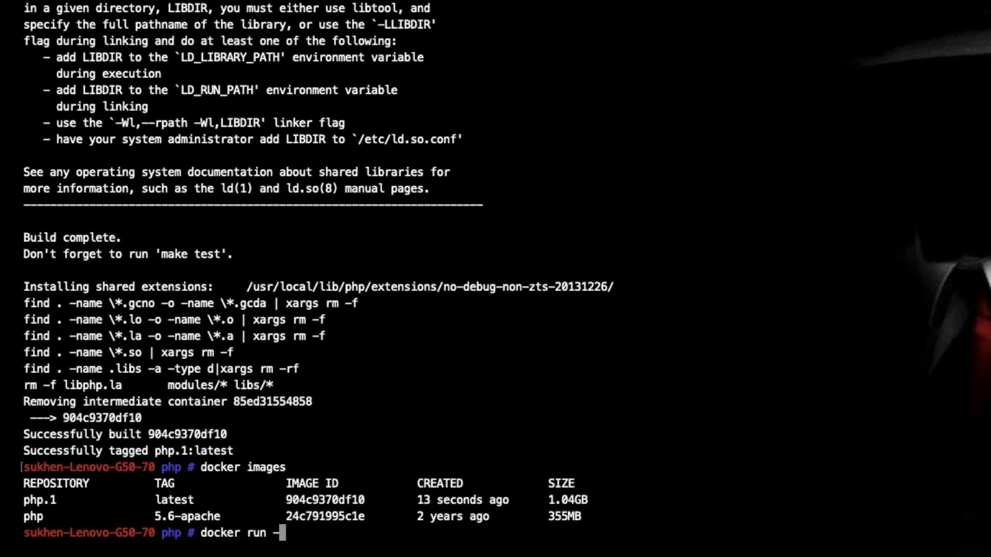
# Run a detached container from 904c9370df10 mapping port 80:80, then verify it with docker ps.
pyautogui.write('it')
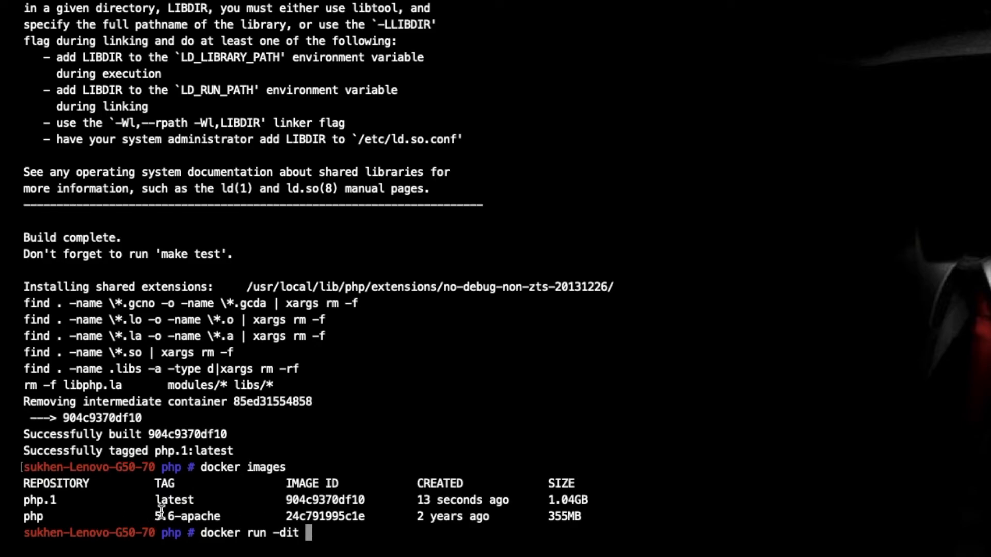
pyautogui.write('-p')
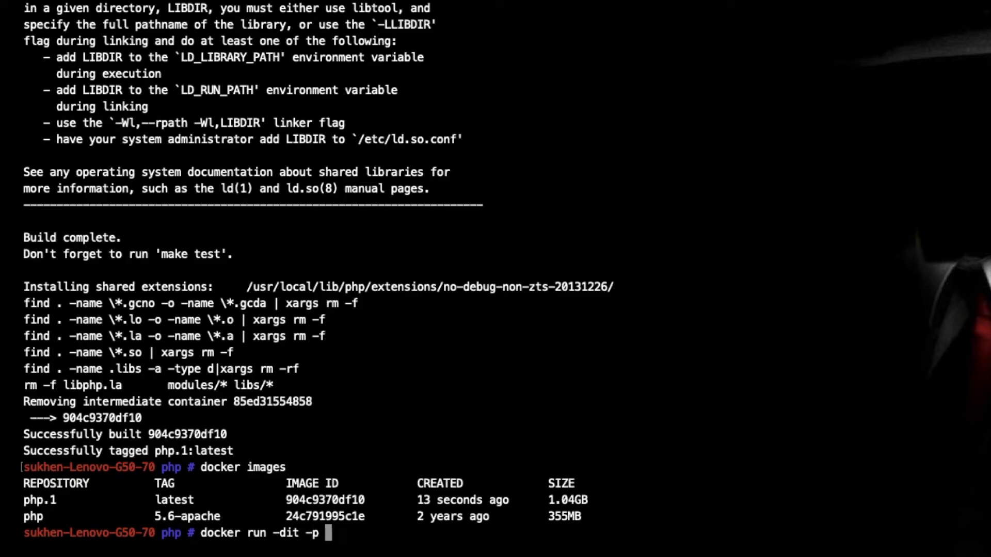
pyautogui.write('80')
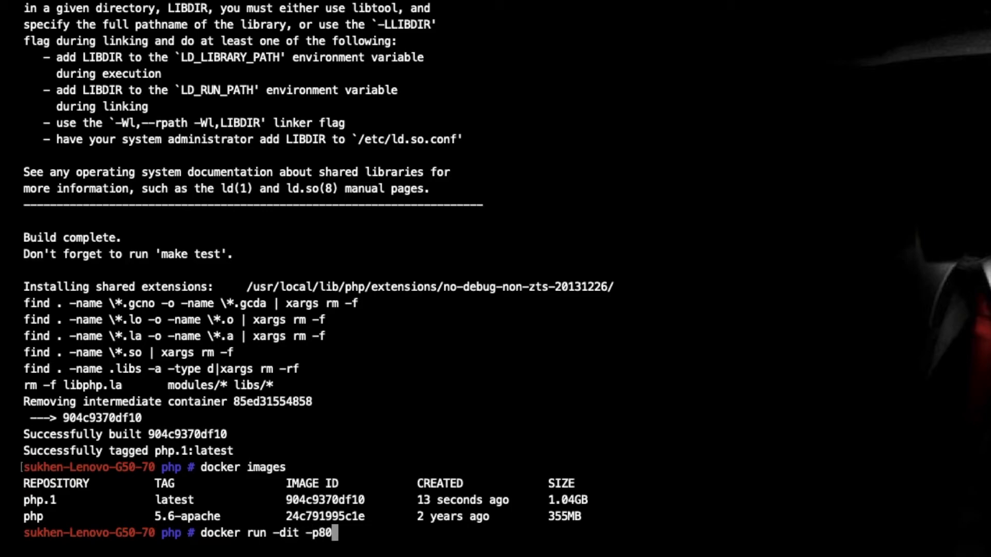
pyautogui.write(':80')
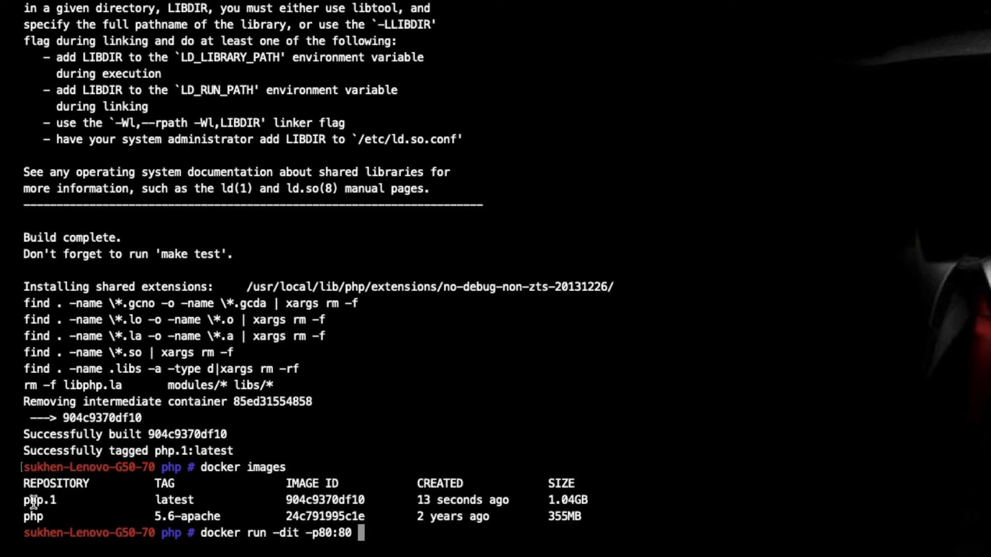
pyautogui.moveTo(215, 501)
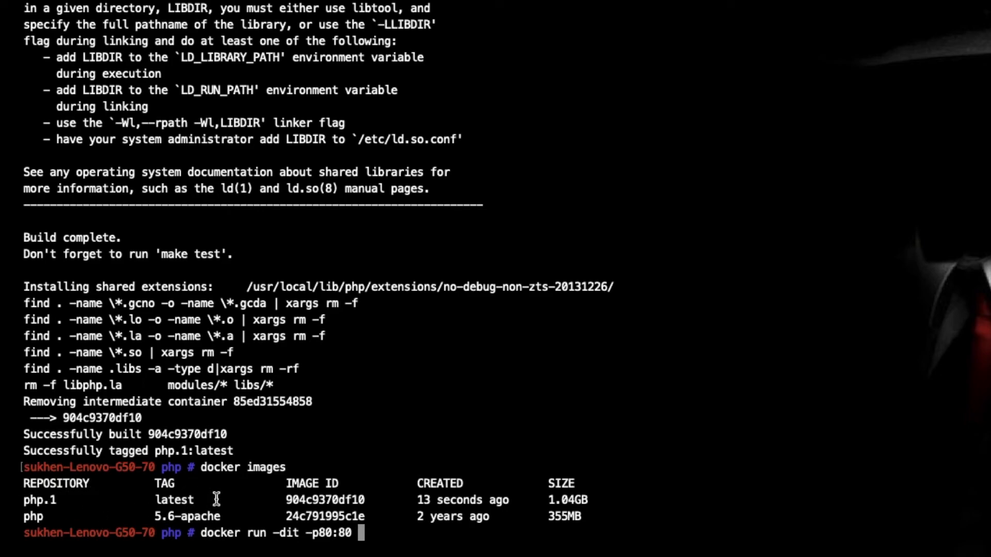
pyautogui.write('904c9370df10')
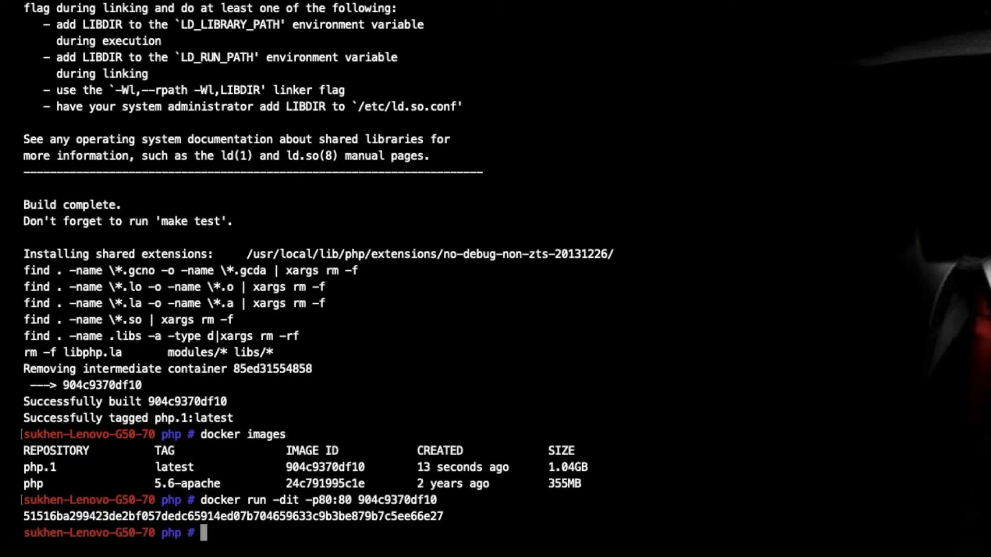
pyautogui.write('docker ps')
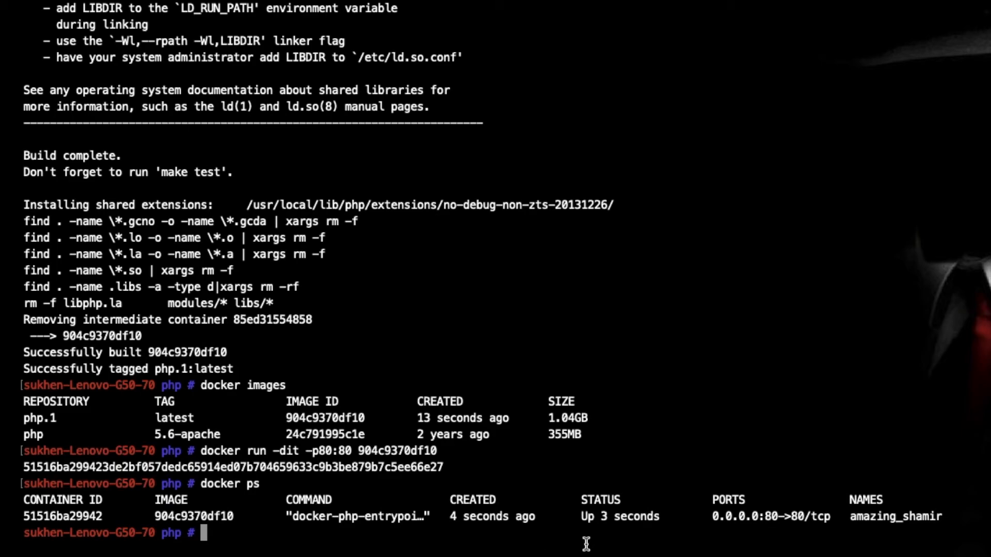
pyautogui.moveTo(584, 521)
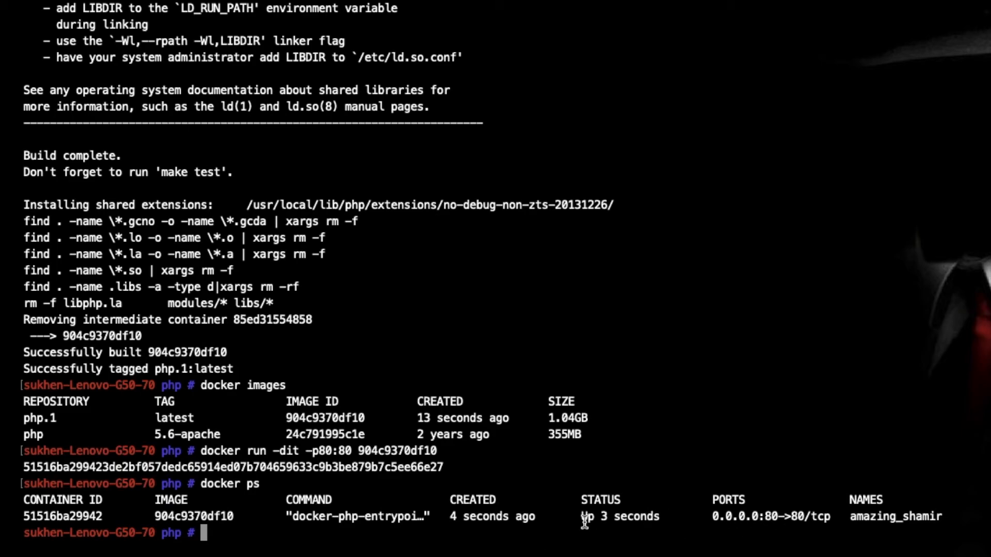
pyautogui.write('ifconfig')
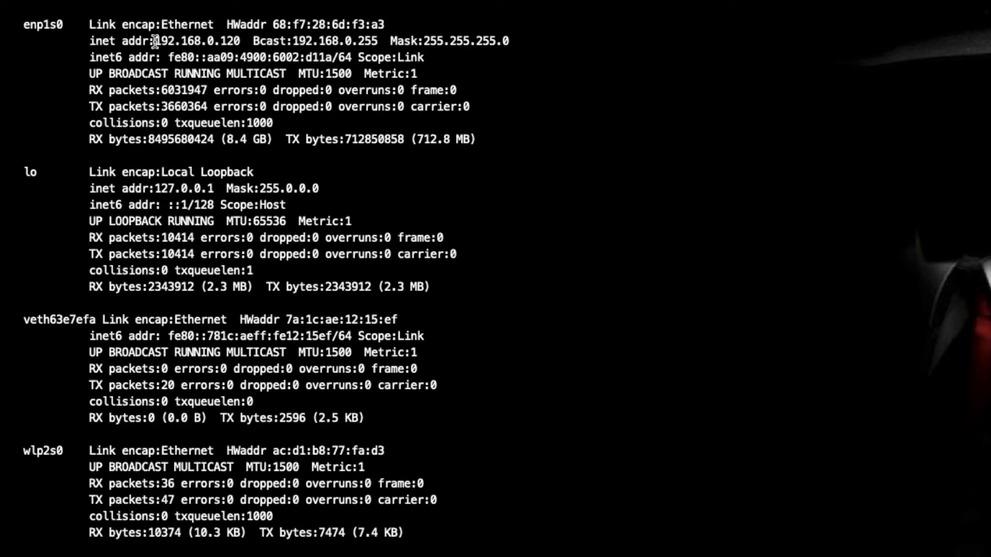
# Note the 192.168.0.120 inet address and move away from the Terminal window.
pyautogui.moveTo(157, 40); pyautogui.dragTo(211, 40)
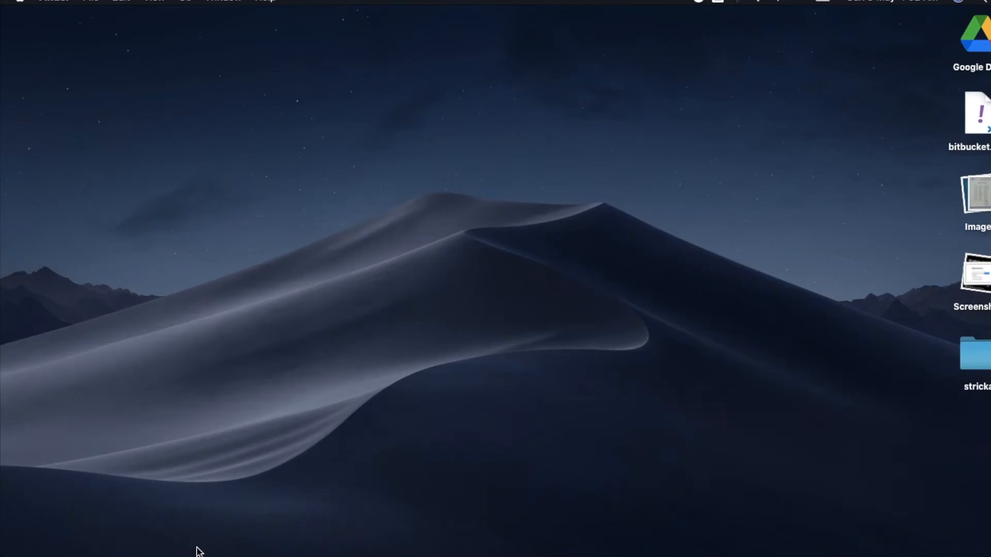
# Load 192.168.0.120 in Safari to show the Earn on Social login page.
pyautogui.click(200, 553)
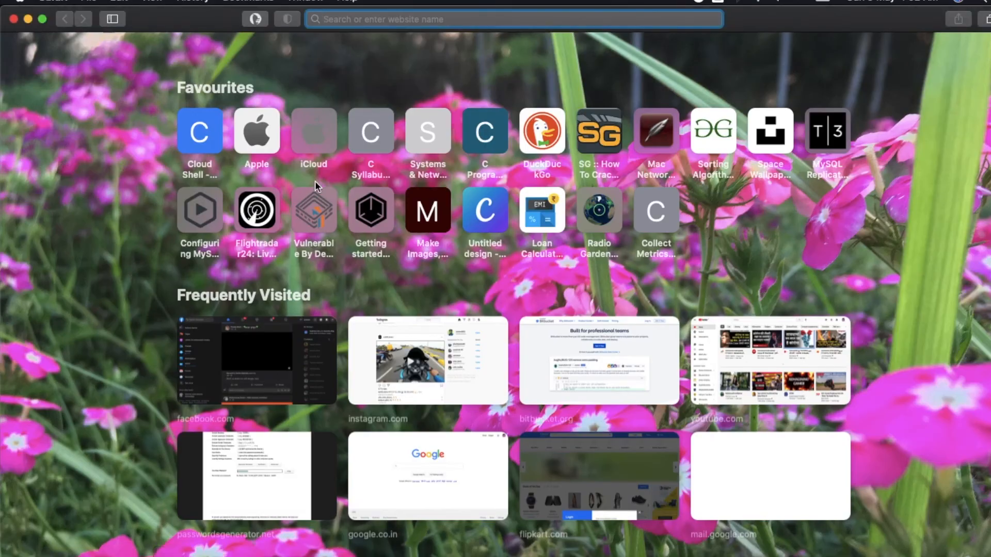
pyautogui.write('192.168.0.120')
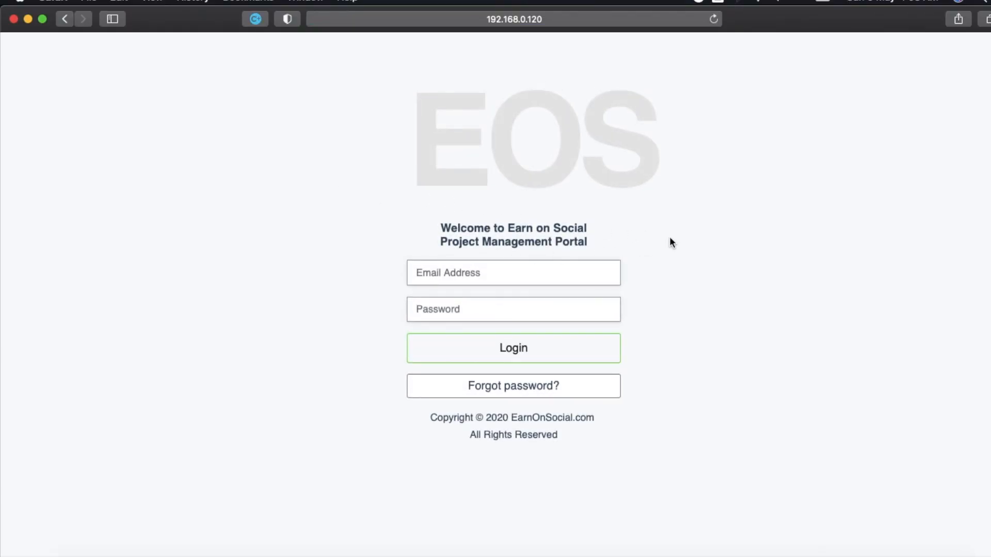
pyautogui.moveTo(717, 306)
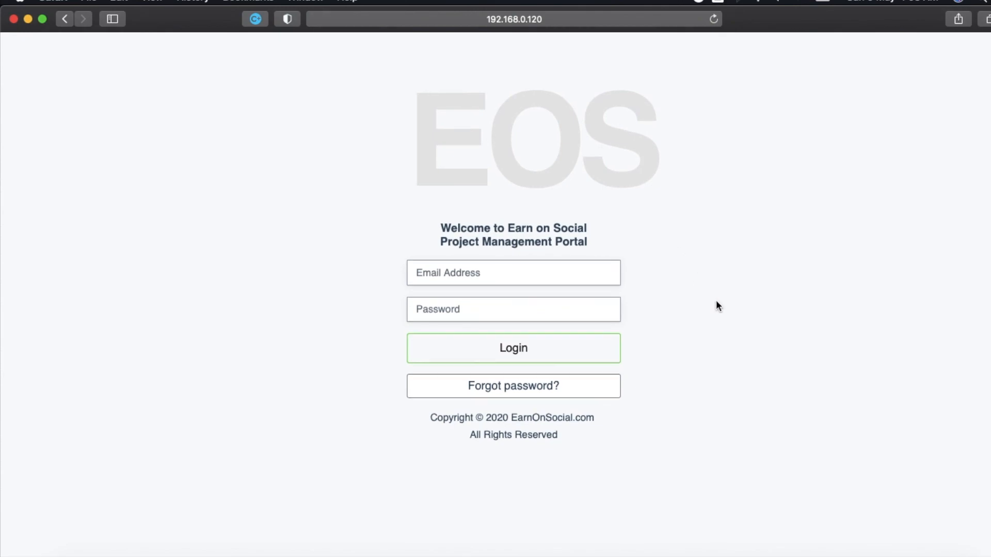